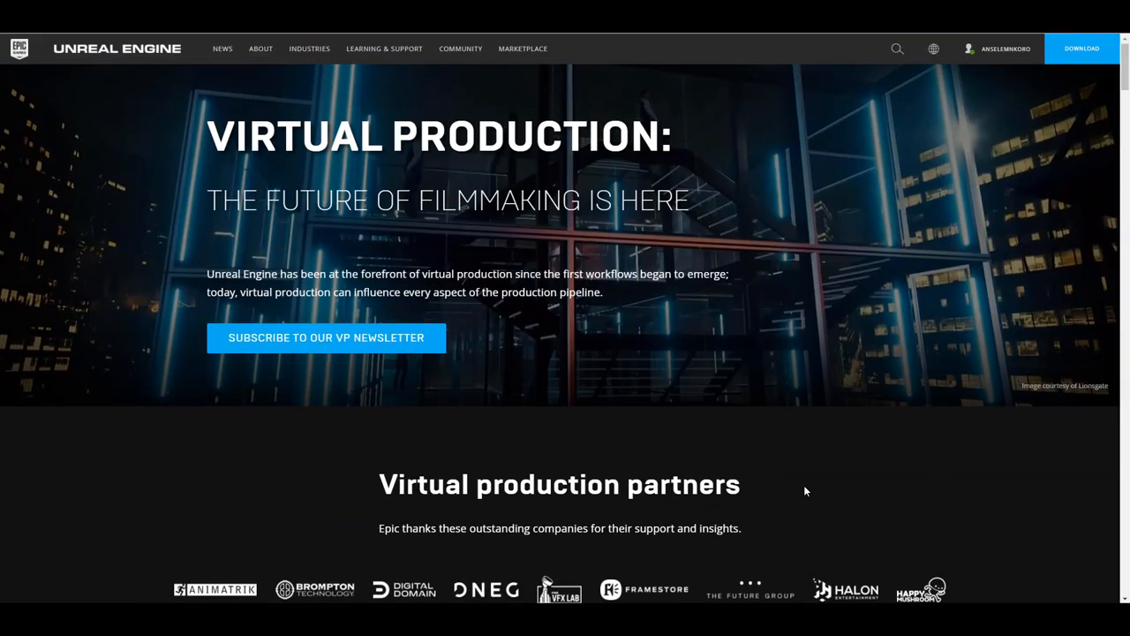
Scroll down past the partners list and pipeline diagram to the Field Guide download section
scroll("down", 3)
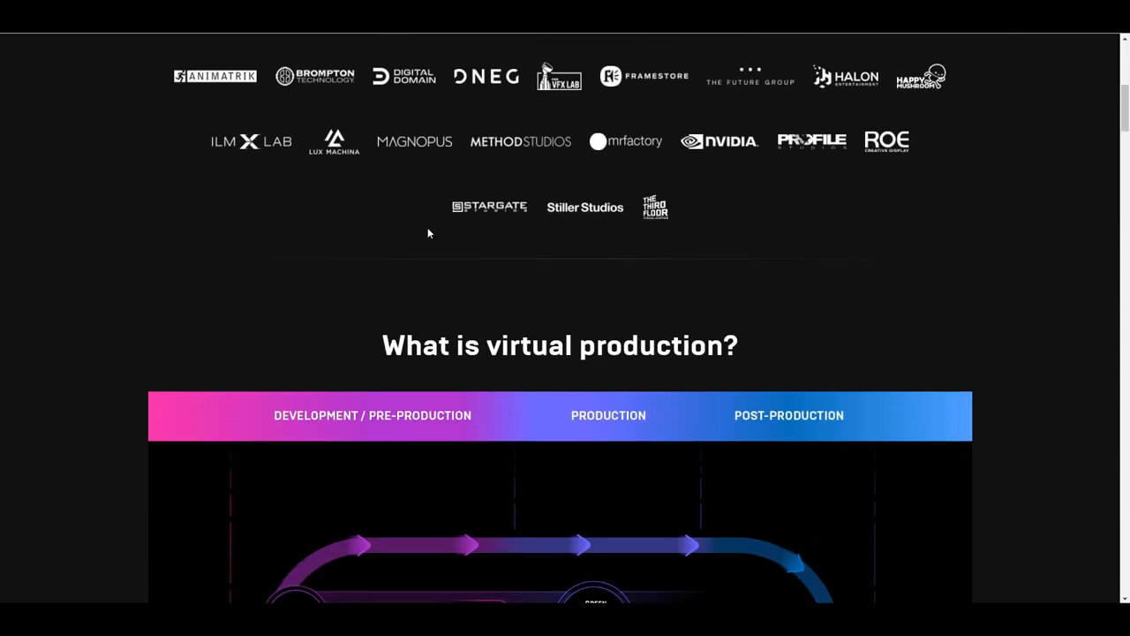
scroll("down", 3)
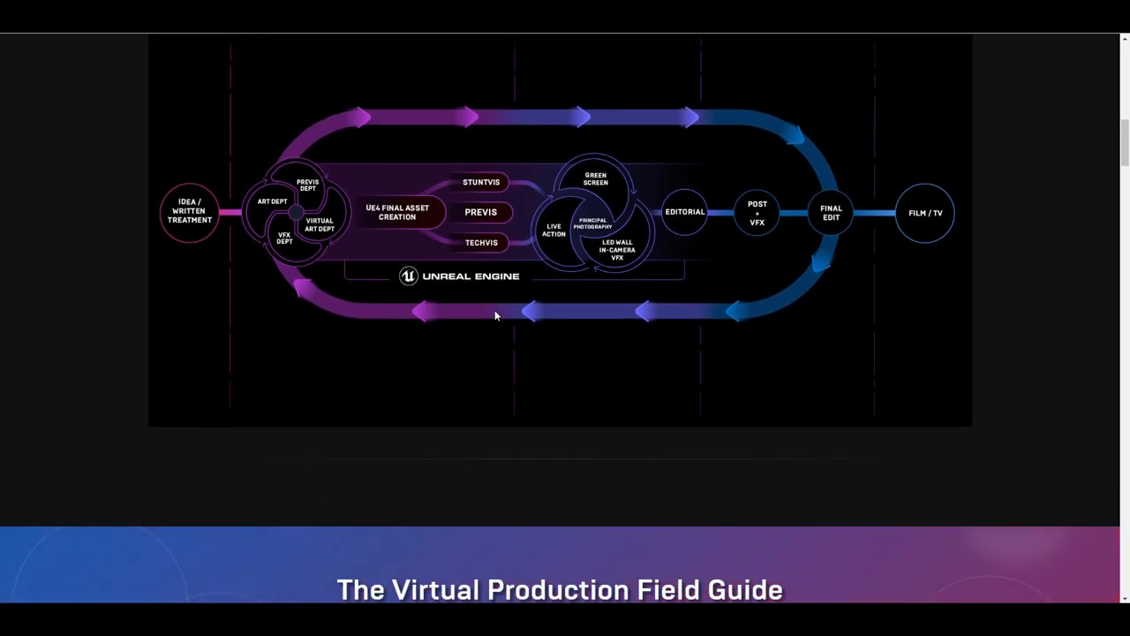
mouse_move(197, 287)
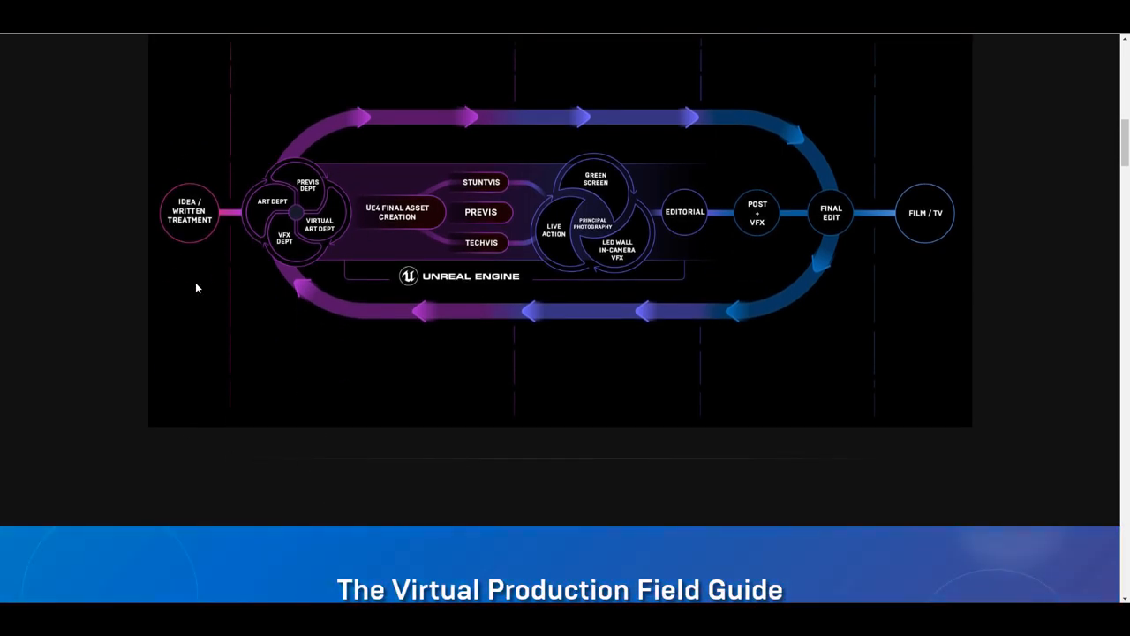
scroll("down", 3)
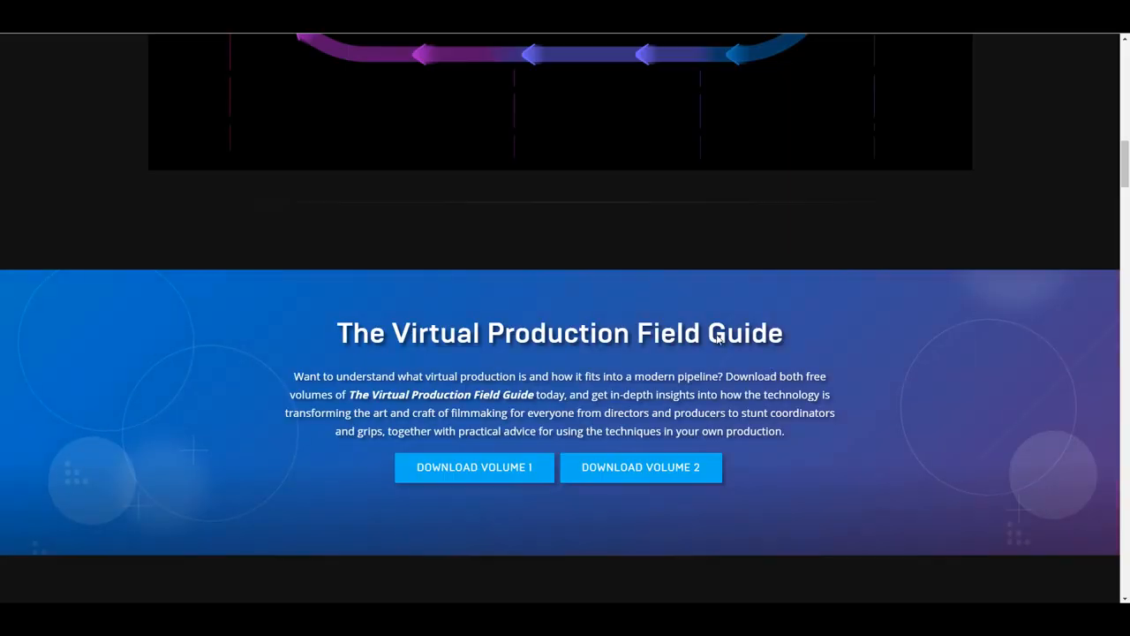
Scroll past the behind-the-scenes video, in-camera VFX resources and white paper to the Westworld spotlight
scroll("down", 3)
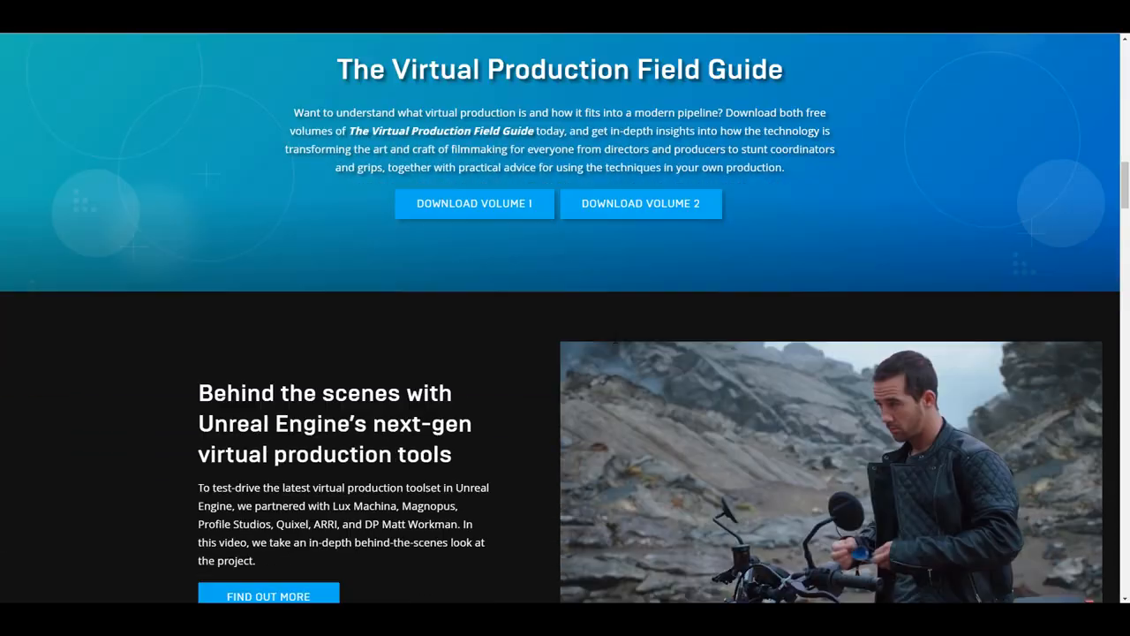
scroll("down", 3)
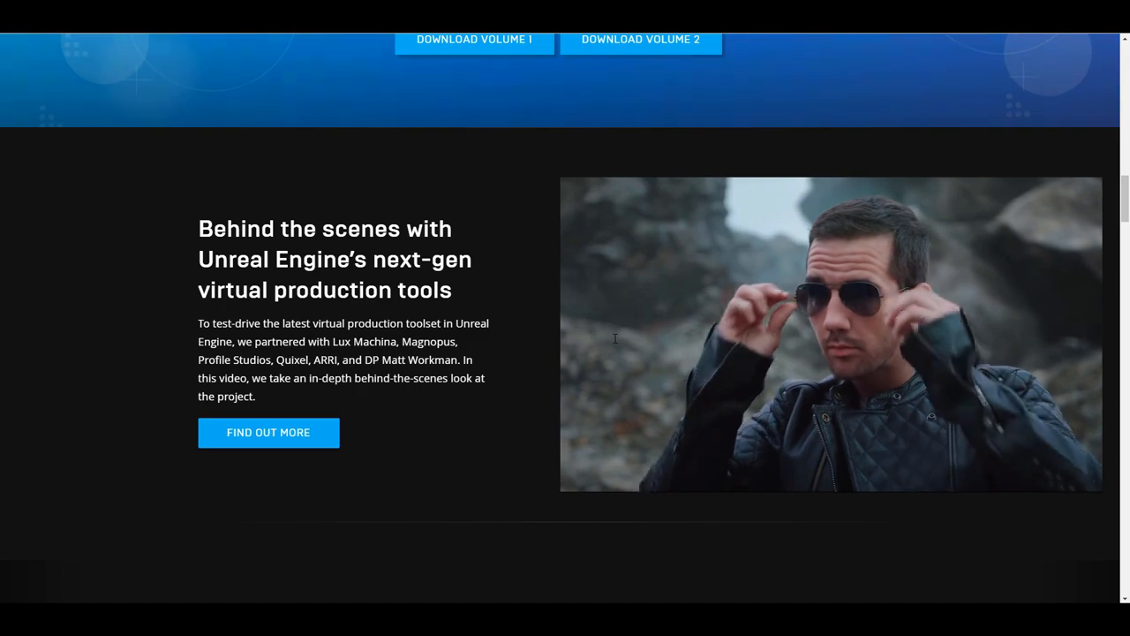
scroll("down", 3)
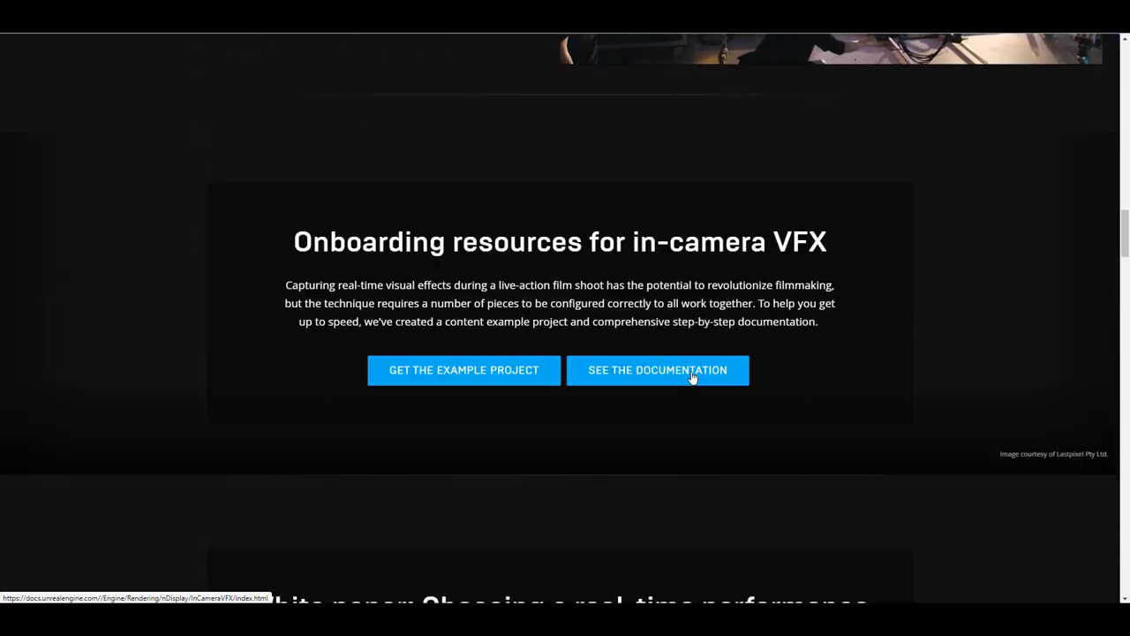
scroll("down", 3)
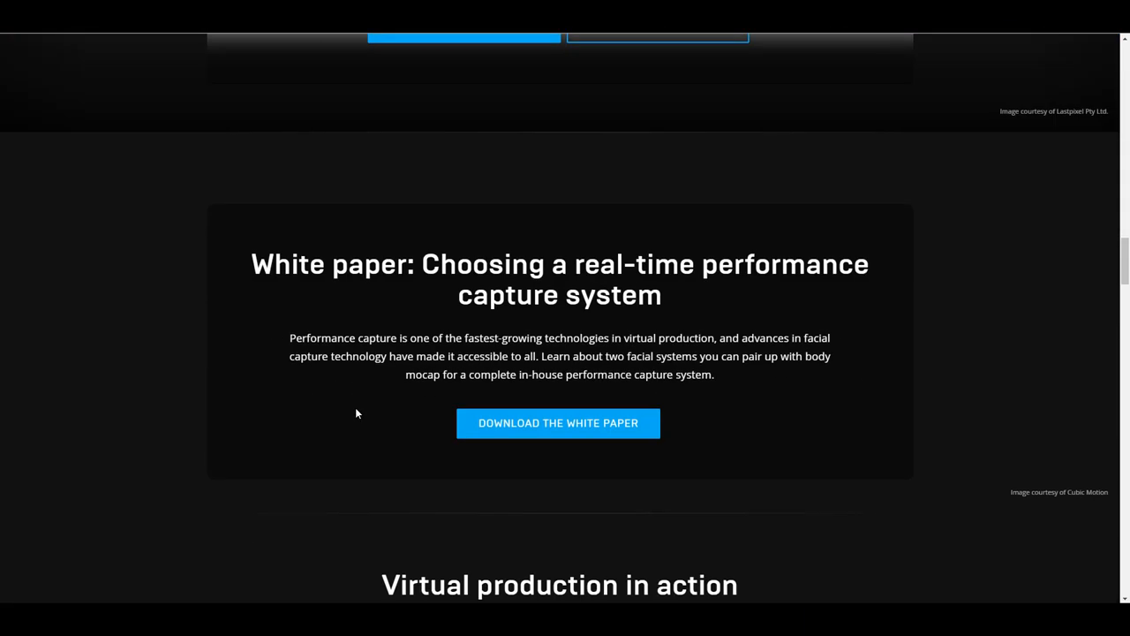
scroll("down", 3)
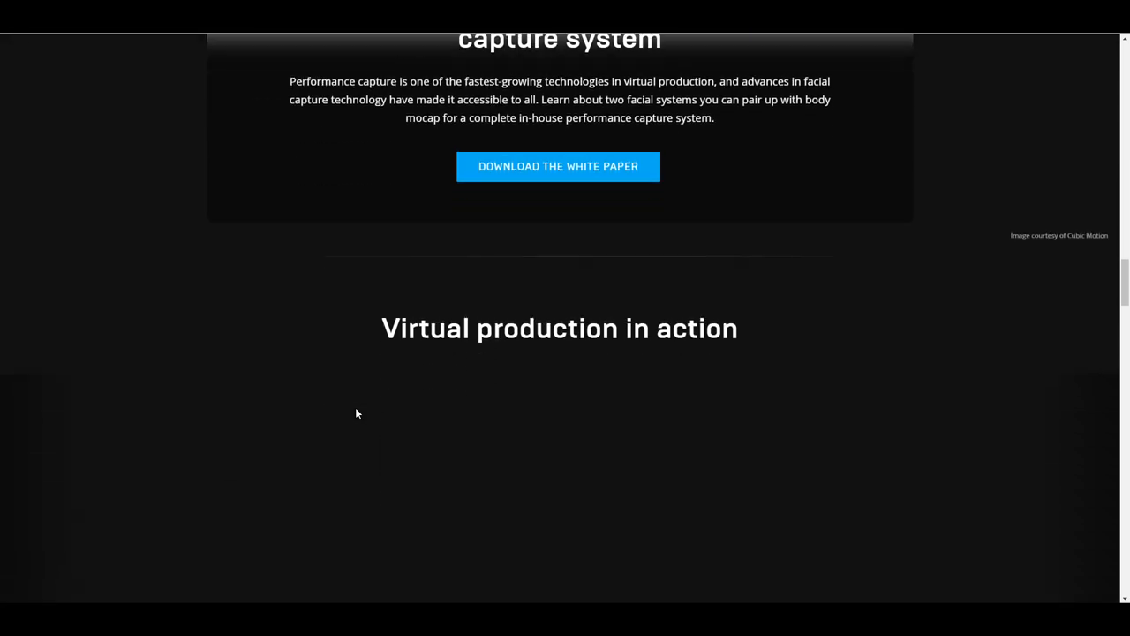
scroll("down", 3)
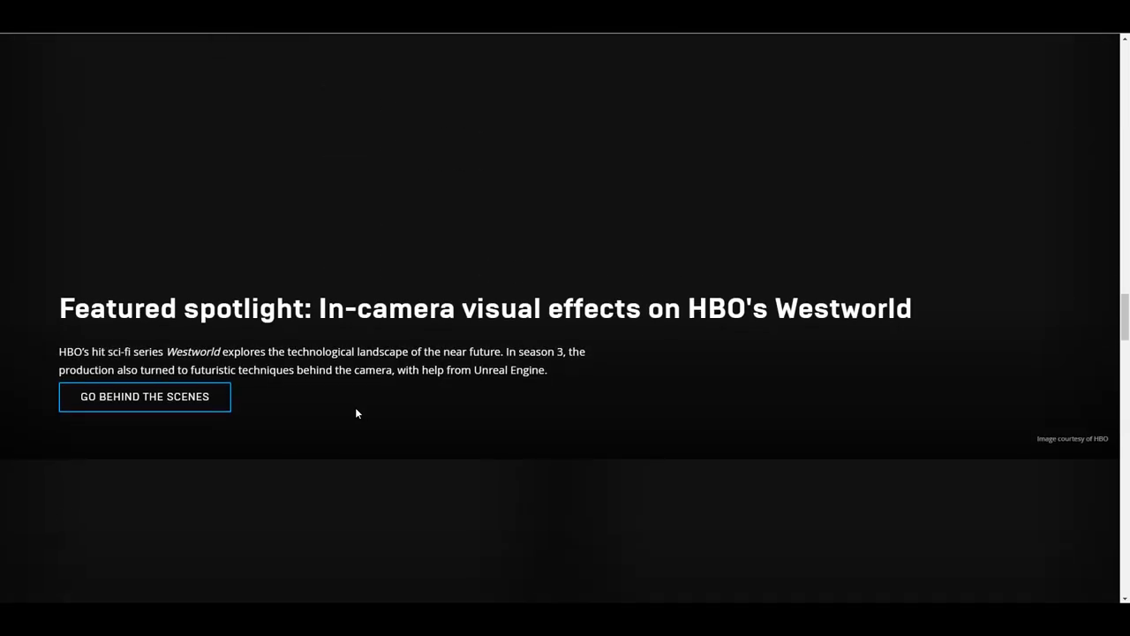
Open the Virtual Production Field Guide PDF and browse from the traditional vs. virtual production diagram onward
left_click(144, 396)
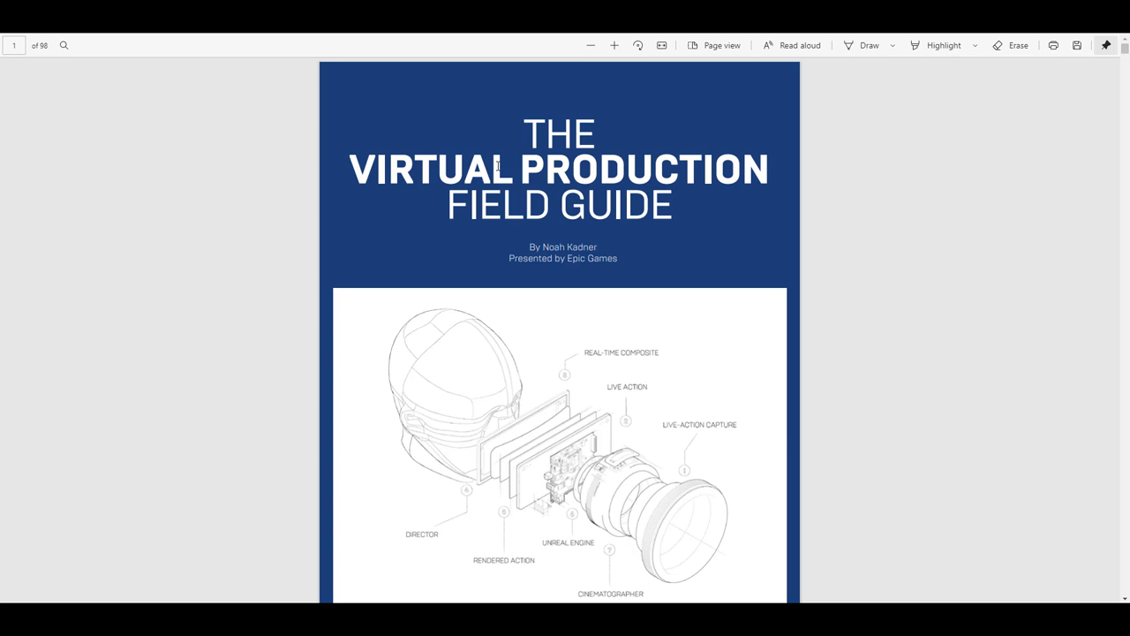
scroll("down", 3)
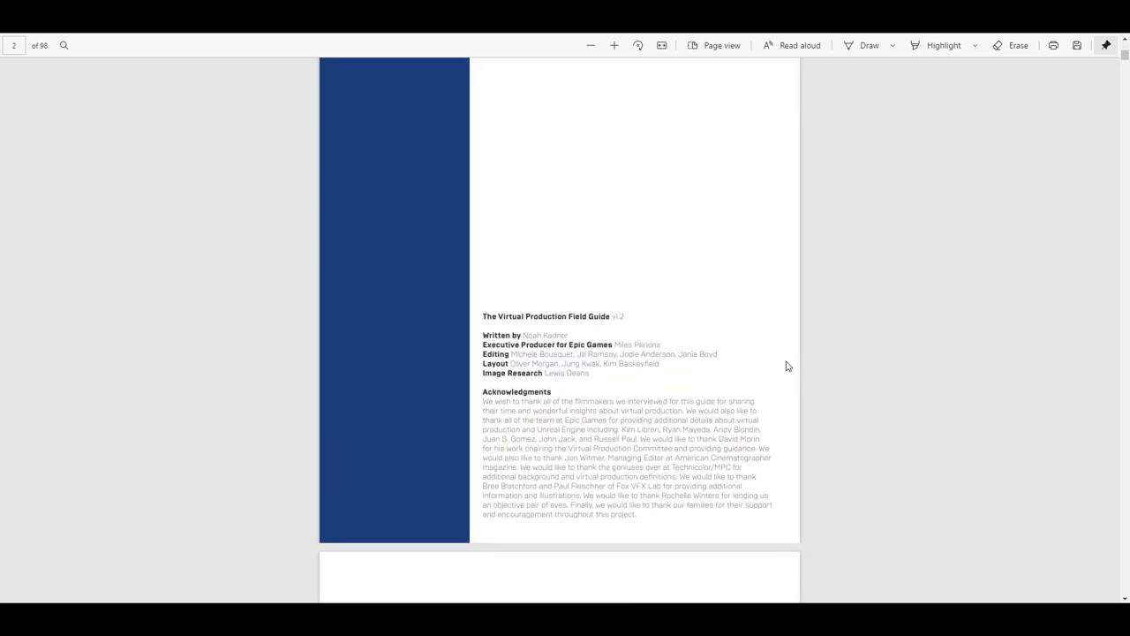
scroll("down", 3)
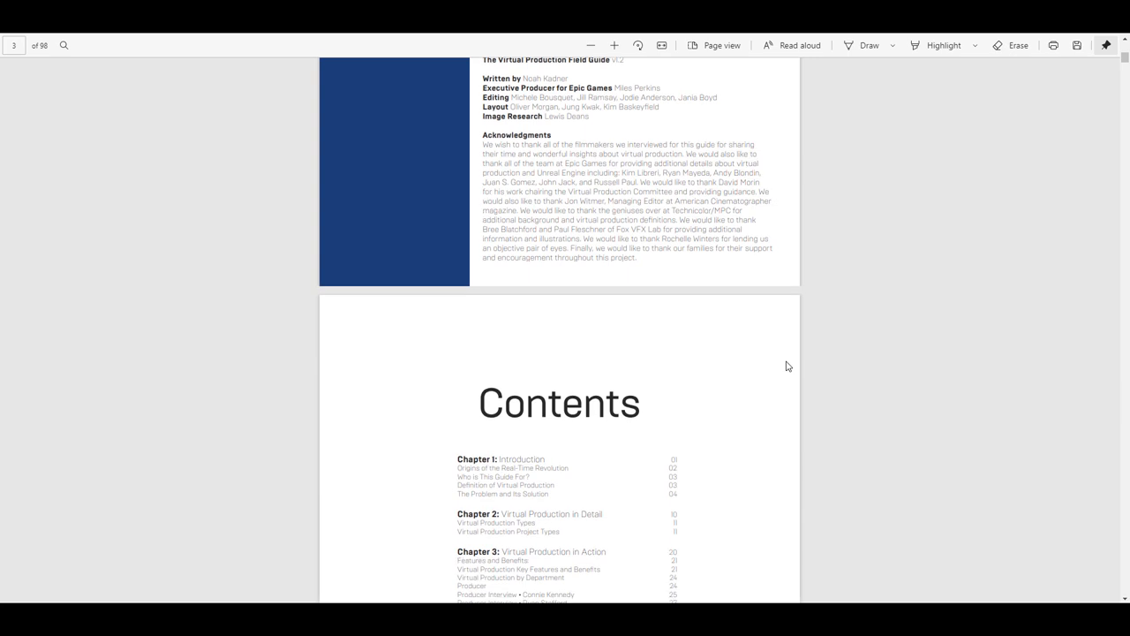
scroll("down", 3)
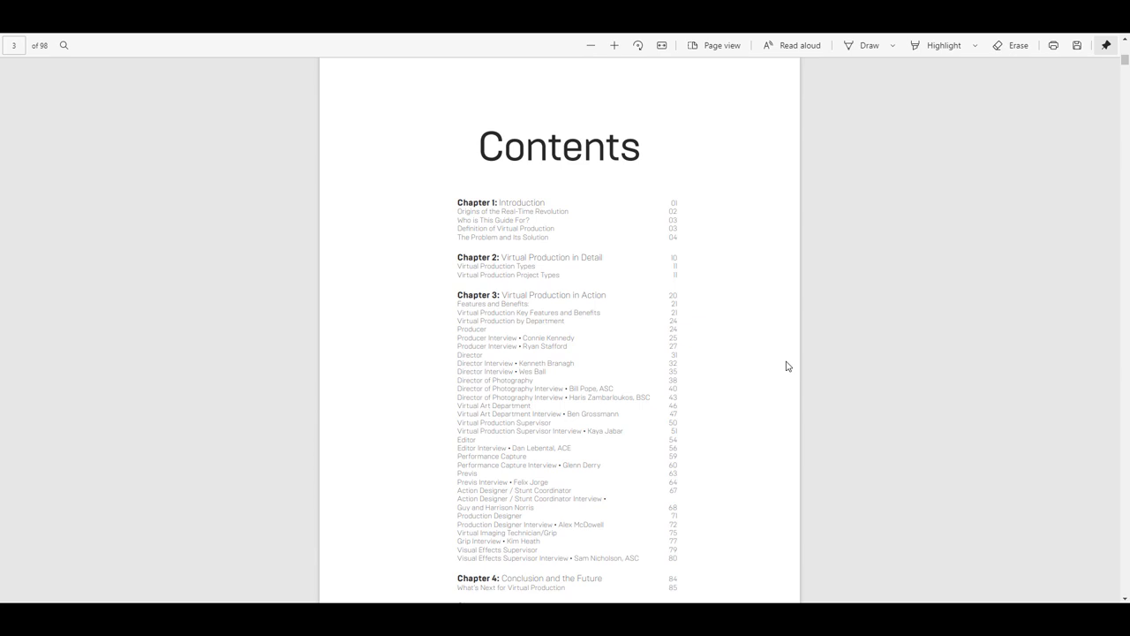
scroll("down", 3)
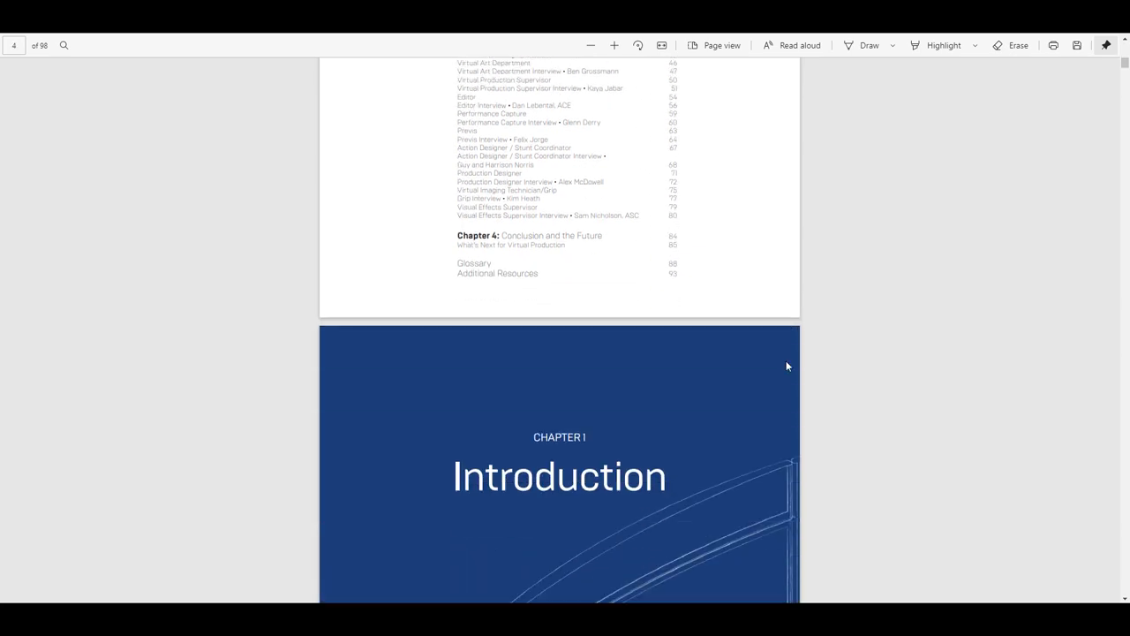
scroll("down", 3)
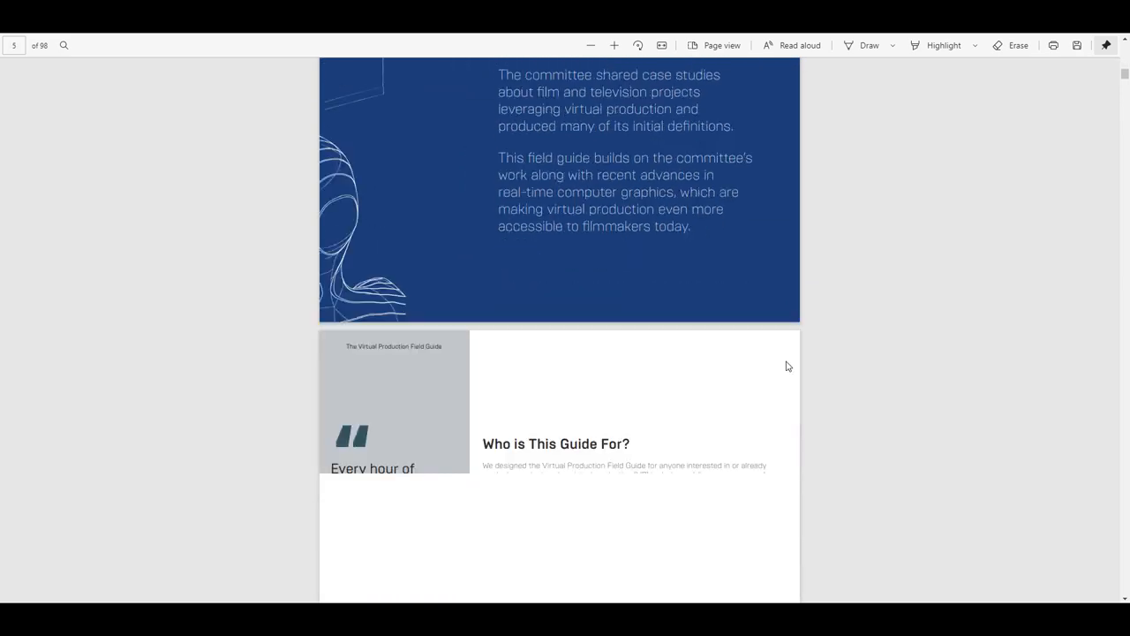
scroll("down", 3)
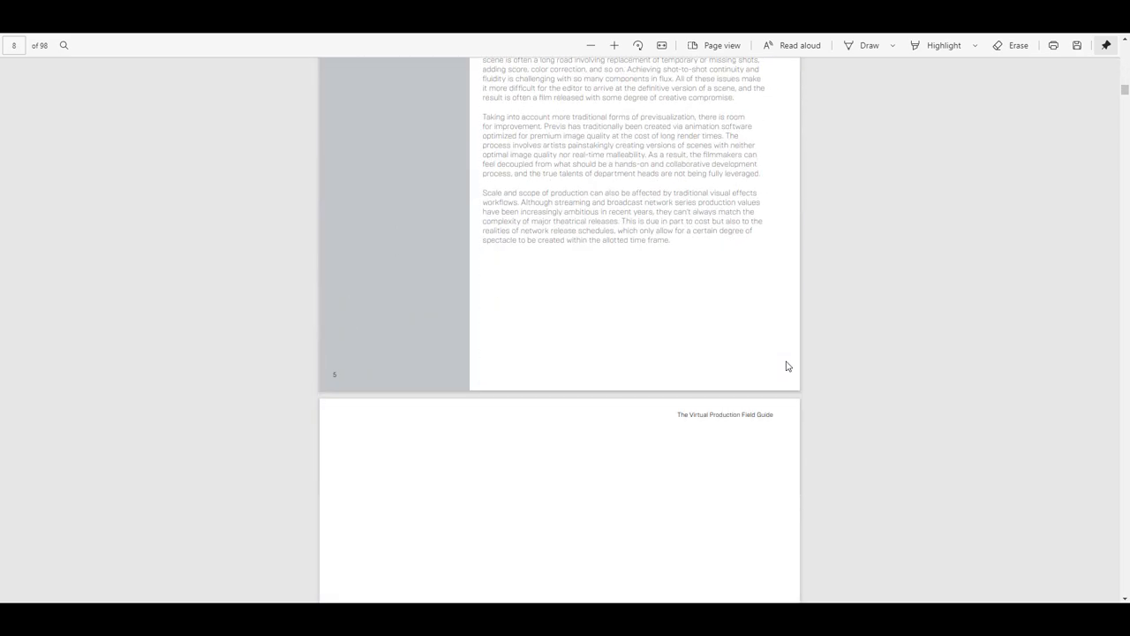
scroll("down", 3)
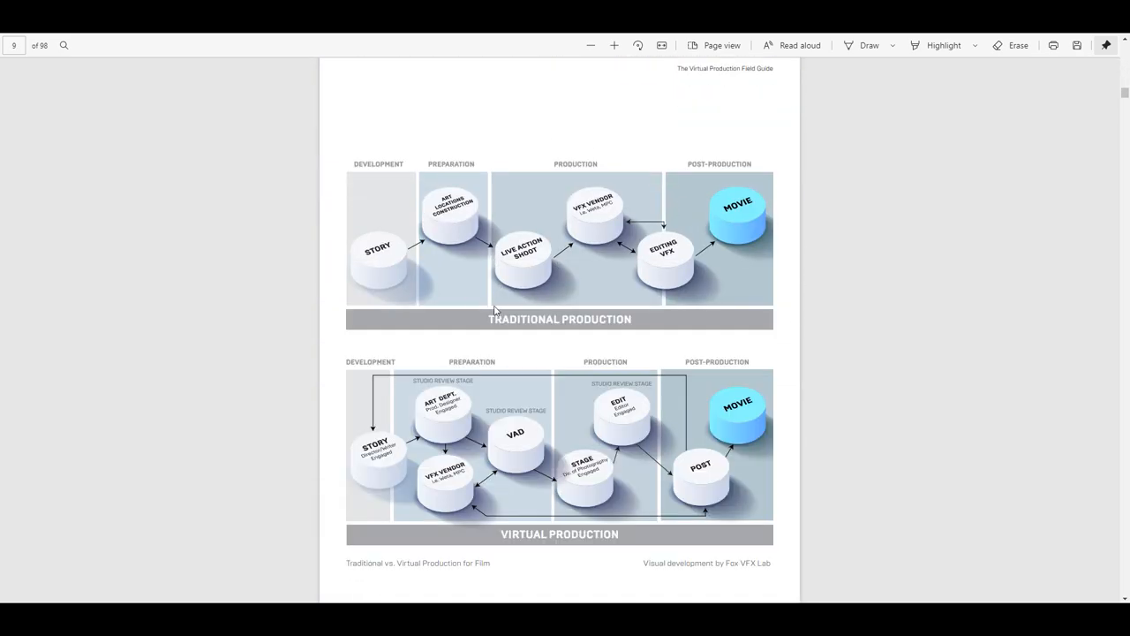
mouse_move(424, 320)
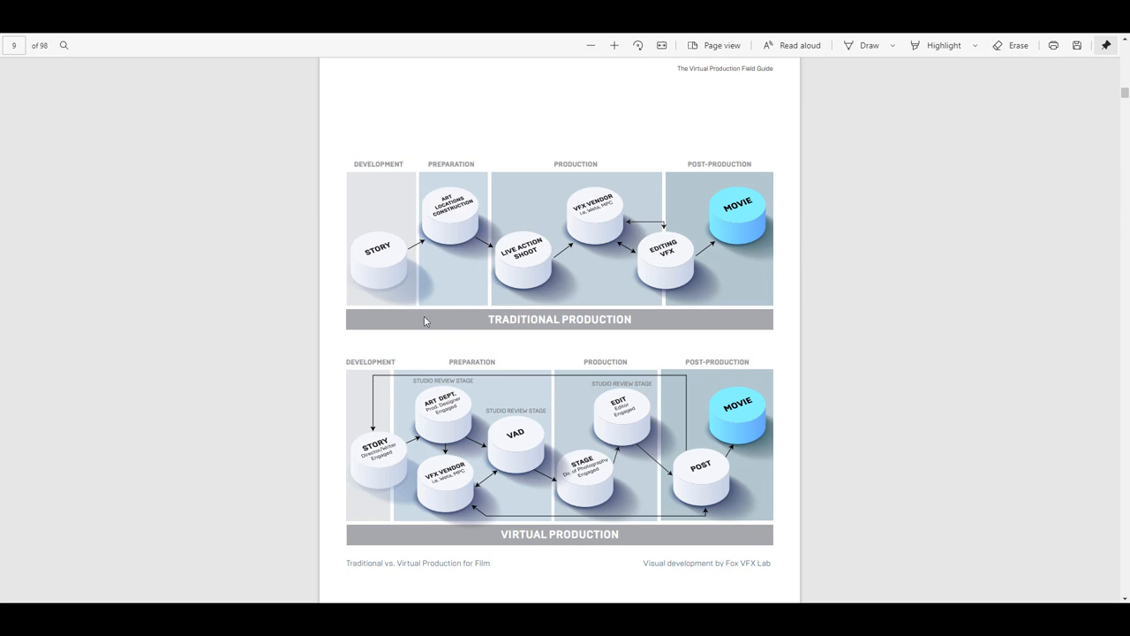
mouse_move(490, 321)
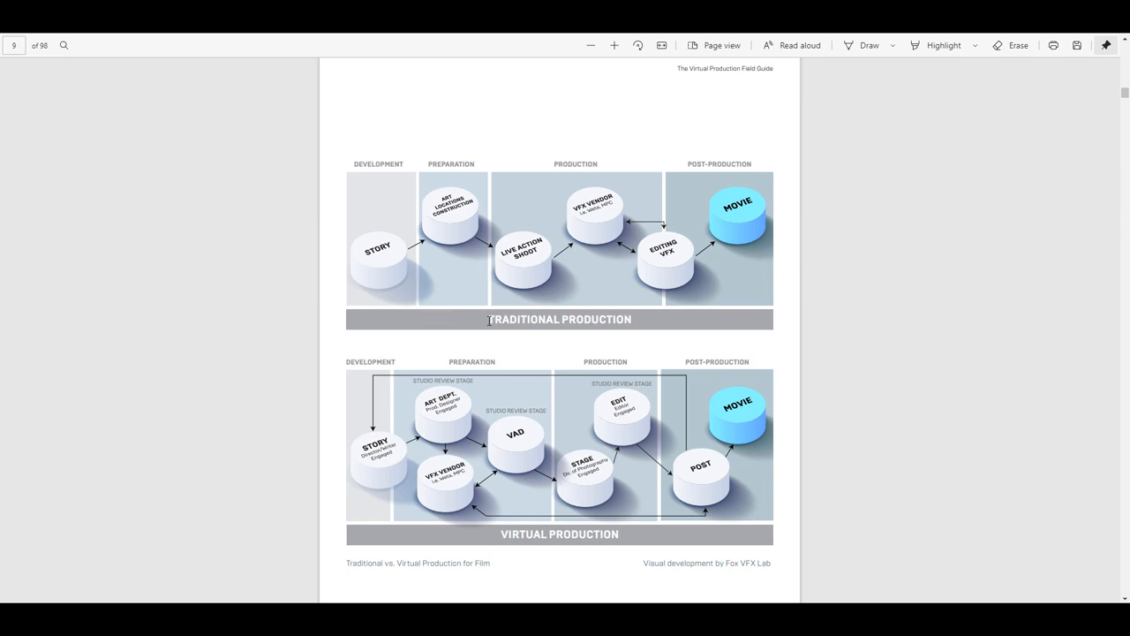
mouse_move(608, 541)
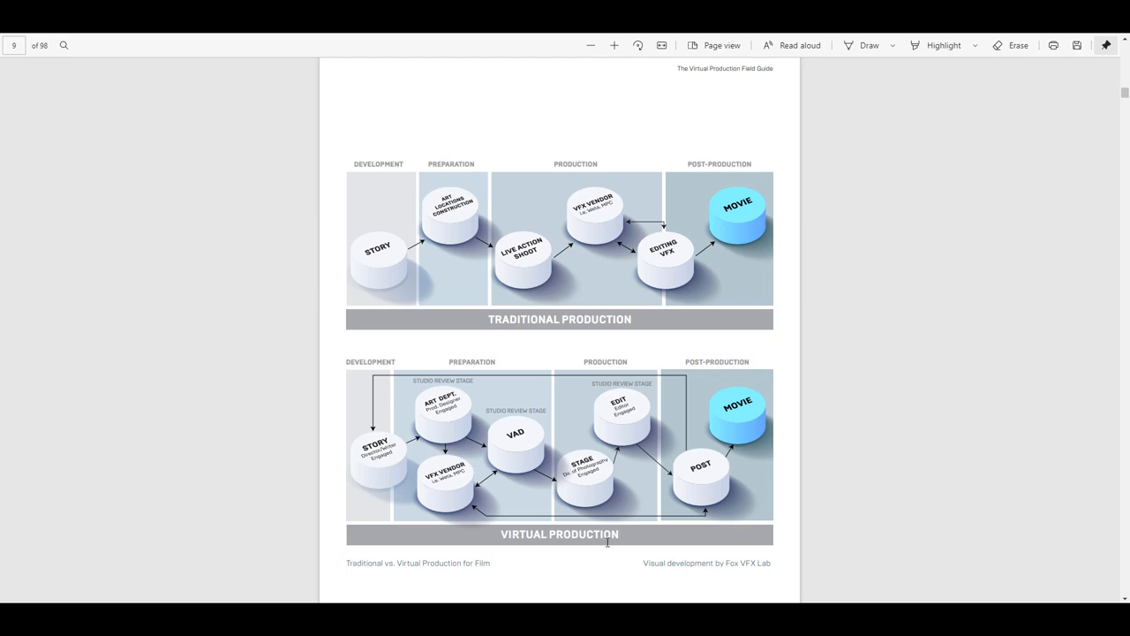
Continue down the field guide pages to the Performance Capture section
scroll("down", 3)
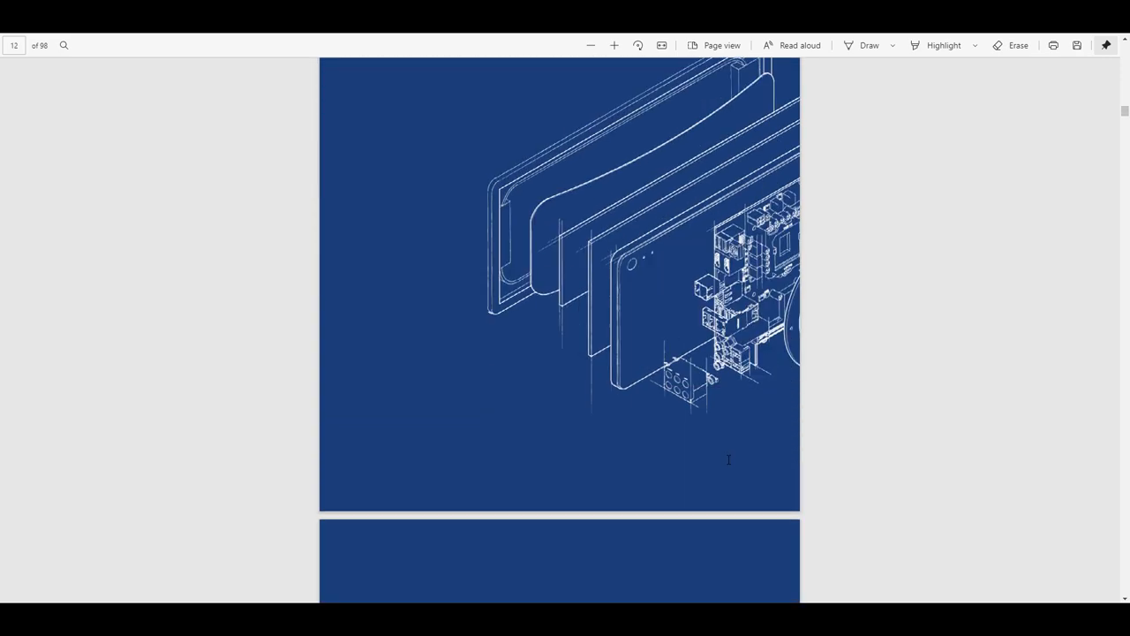
scroll("down", 3)
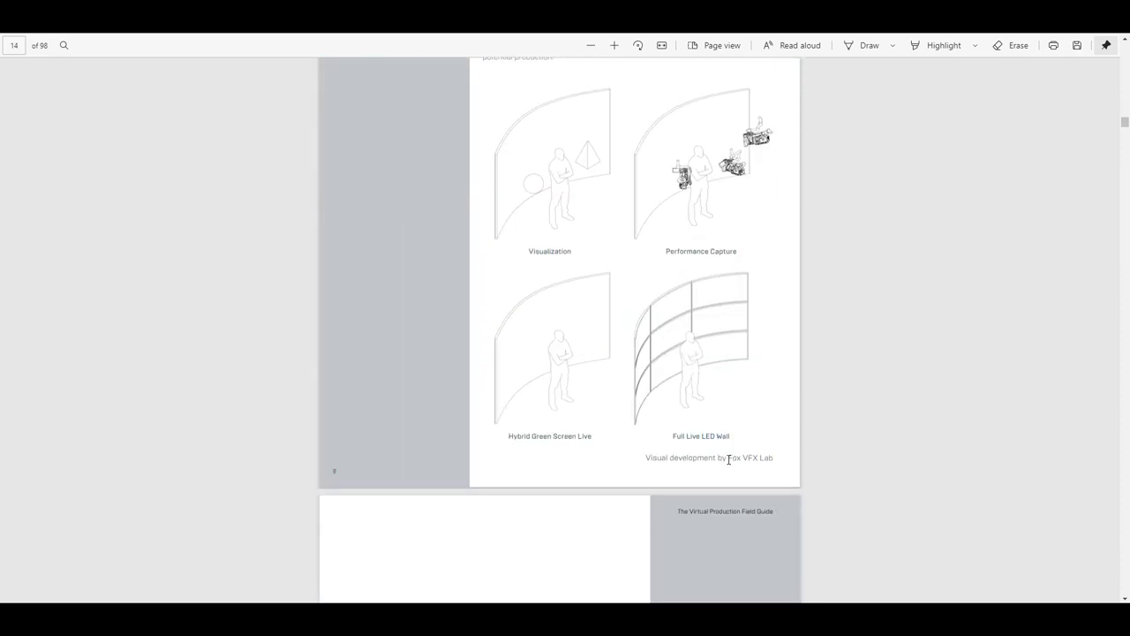
scroll("down", 3)
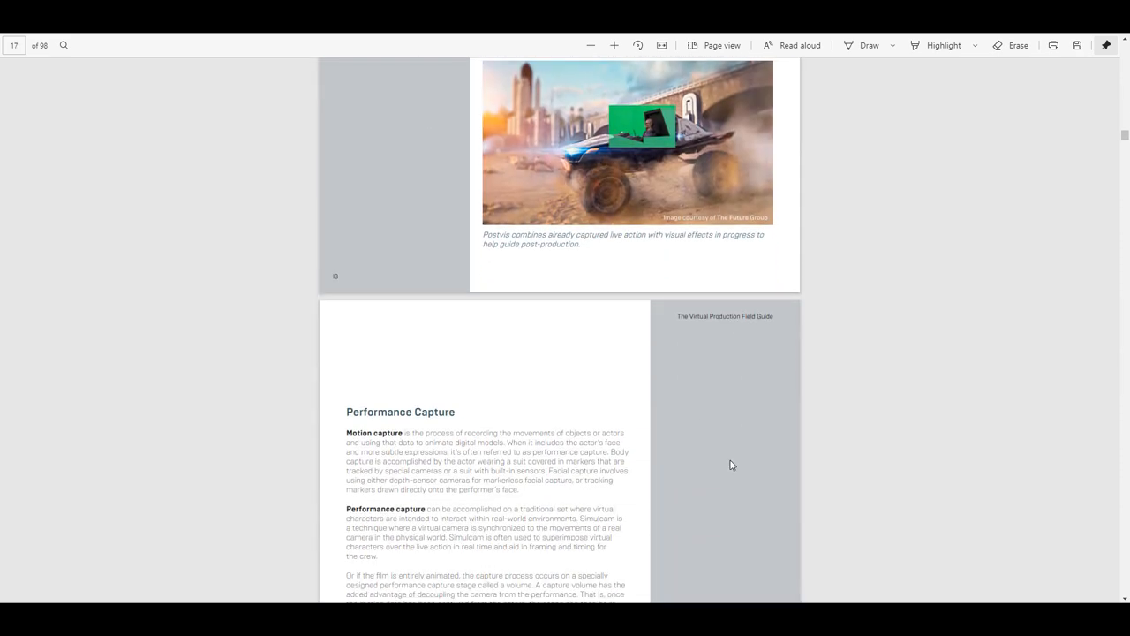
scroll("down", 3)
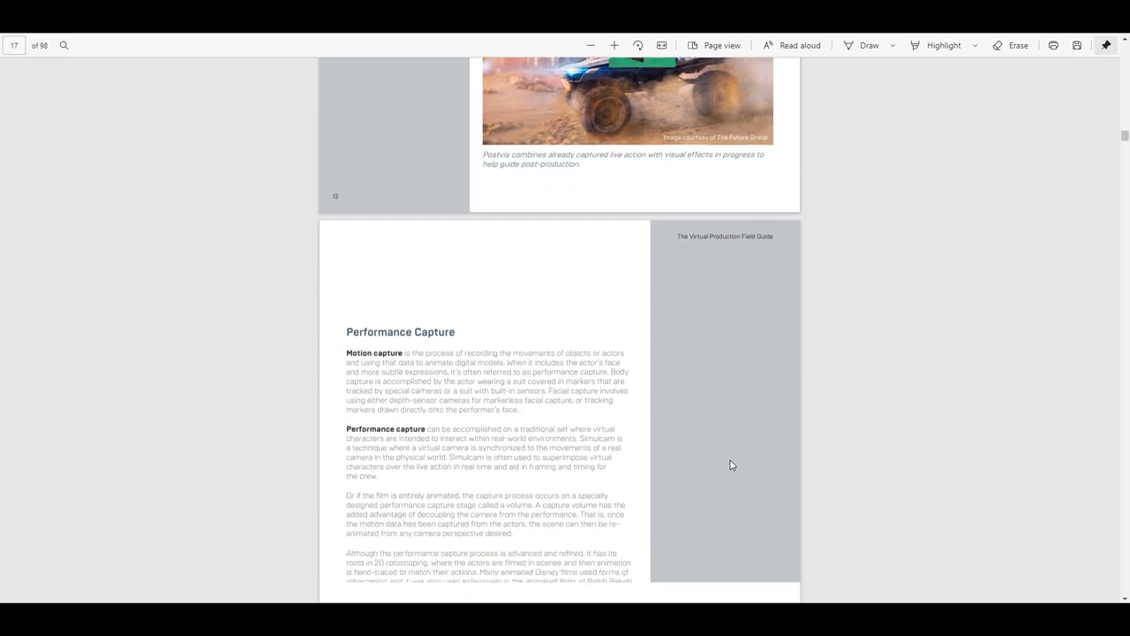
scroll("down", 3)
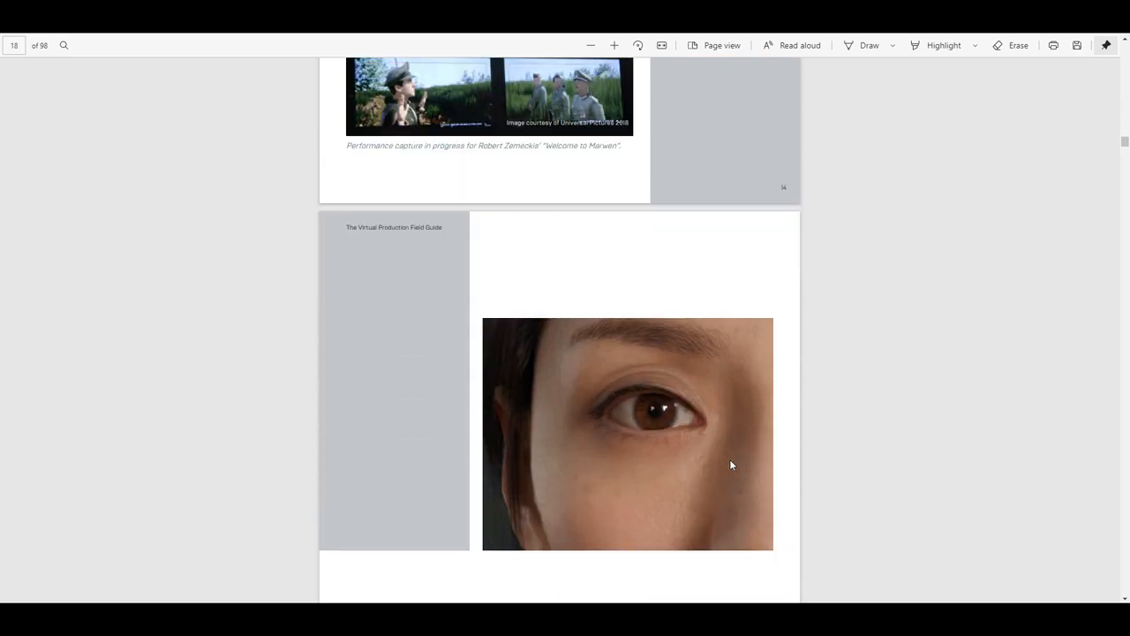
scroll("down", 3)
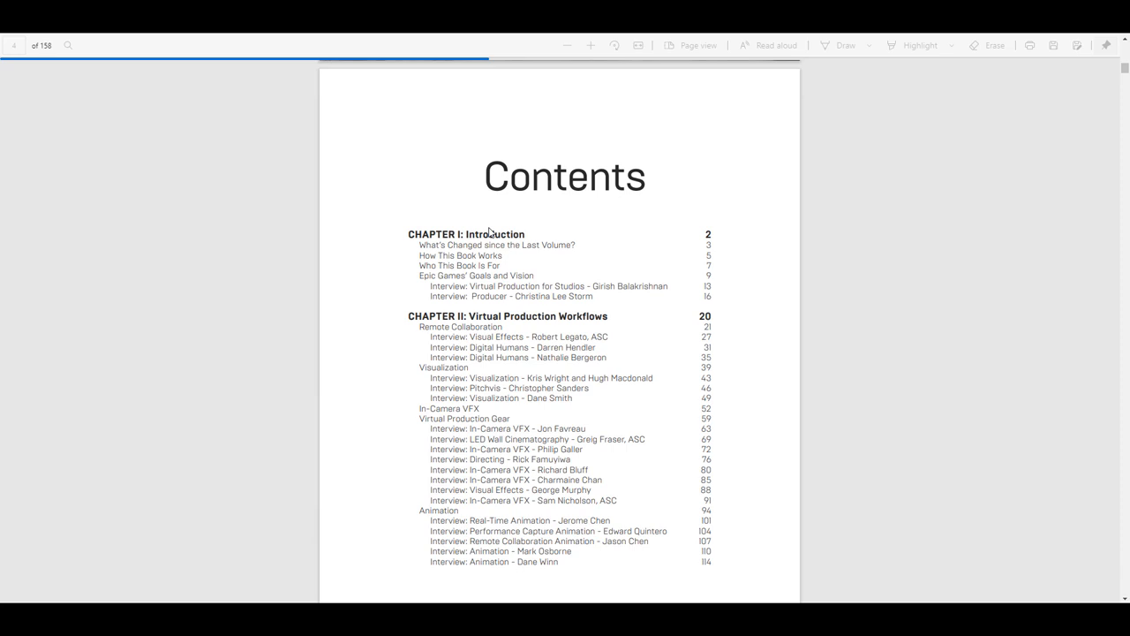
Scroll the Volume 2 Contents through Chapter II's interview listings and back to the top
scroll("down", 3)
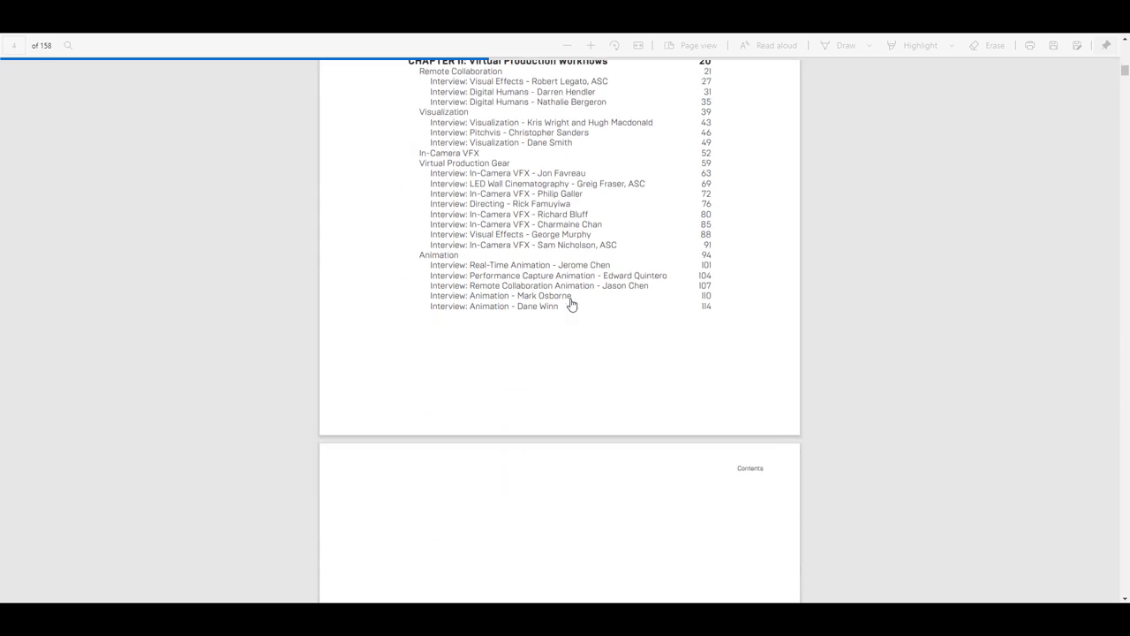
scroll("up", 3)
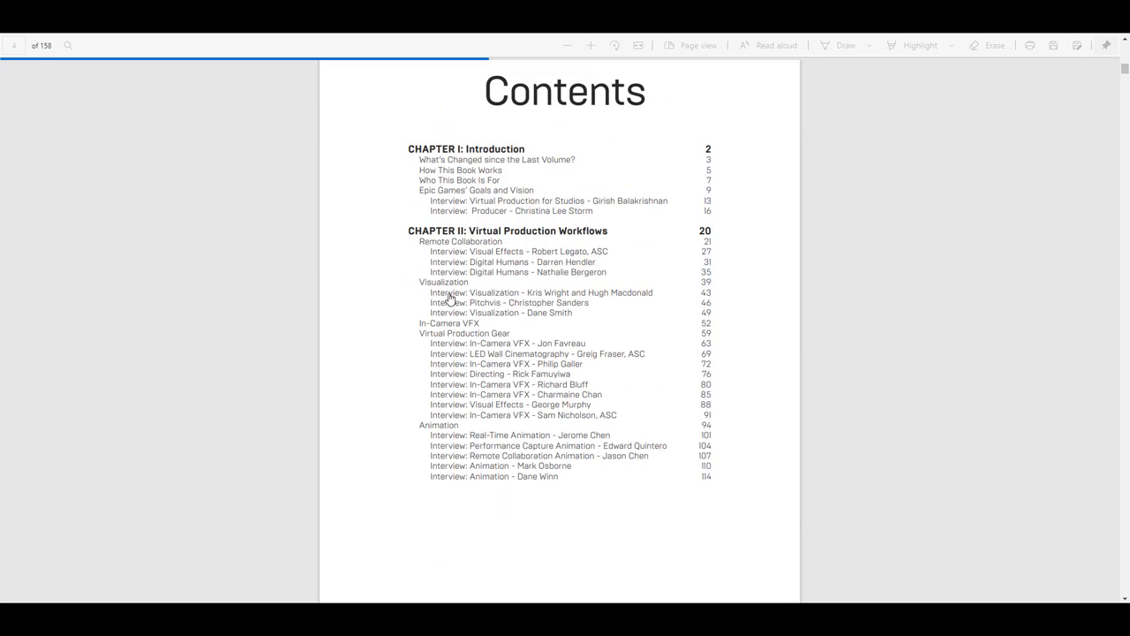
mouse_move(459, 336)
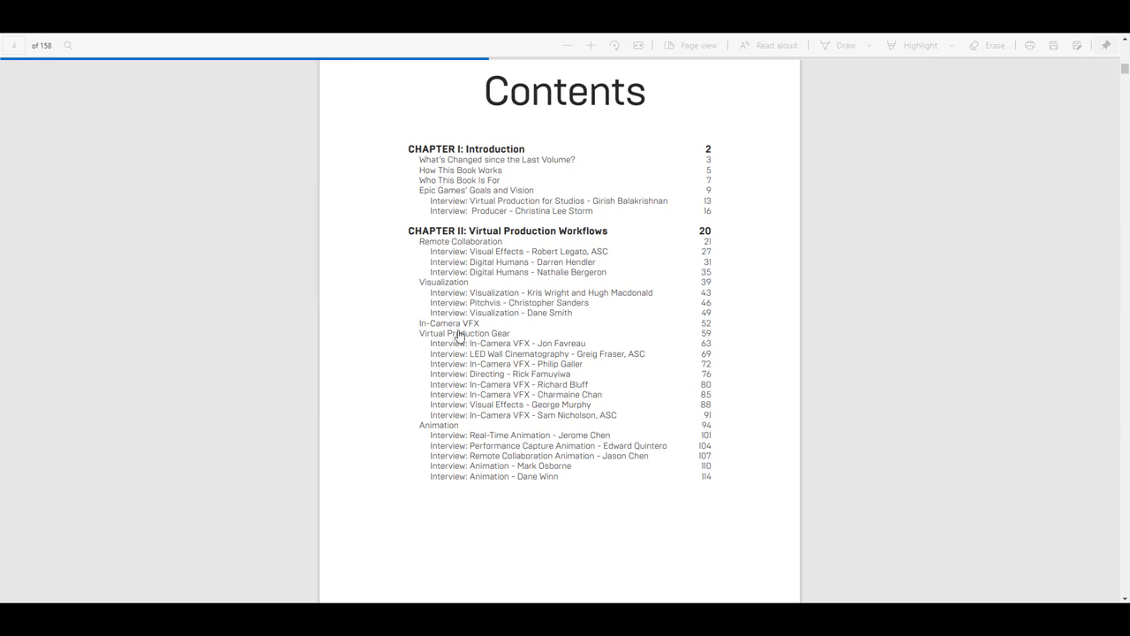
mouse_move(475, 362)
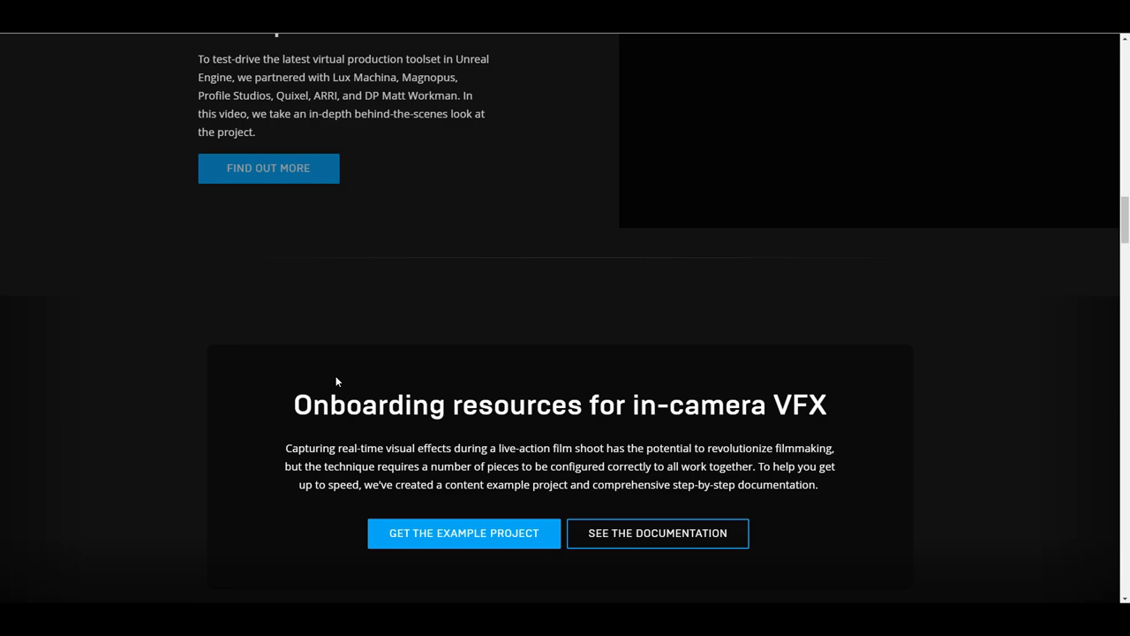
Scroll the virtual production page back up to its Future of Filmmaking banner and partners list
scroll("up", 3)
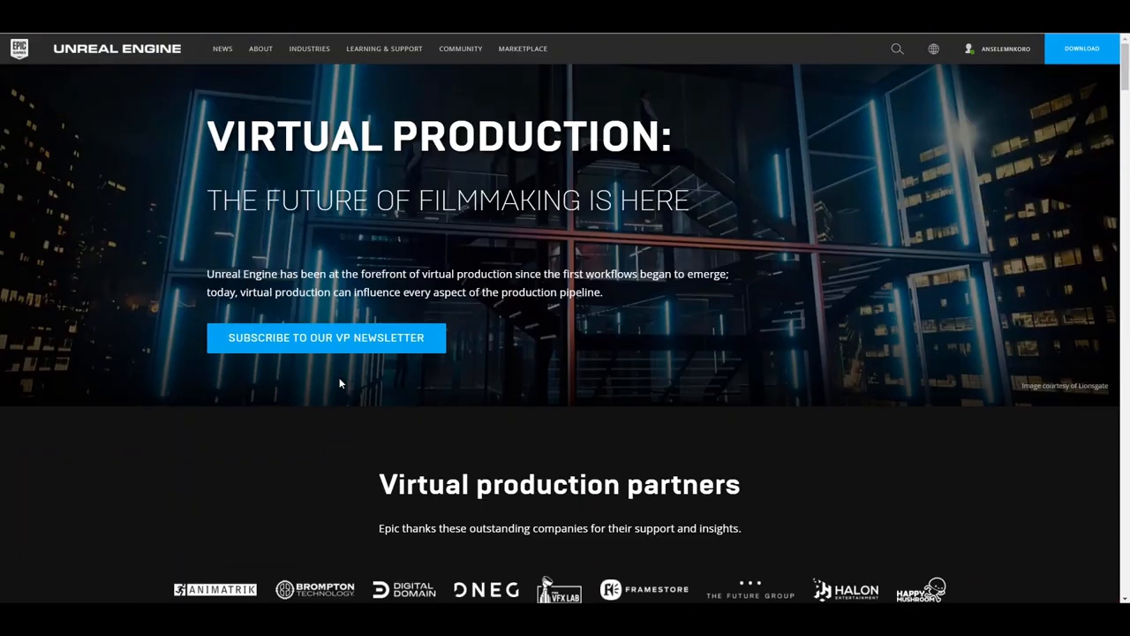